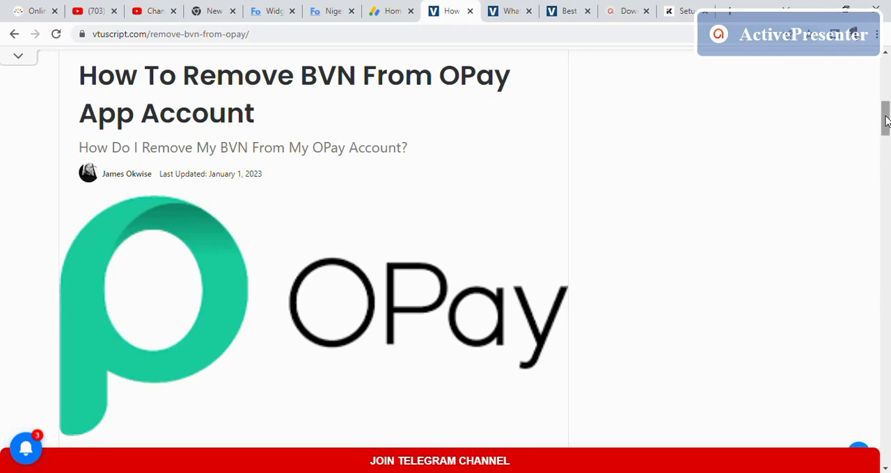
Scroll past the OPay logo and ads to the Content Inside box and introduction.
scroll("down", 3)
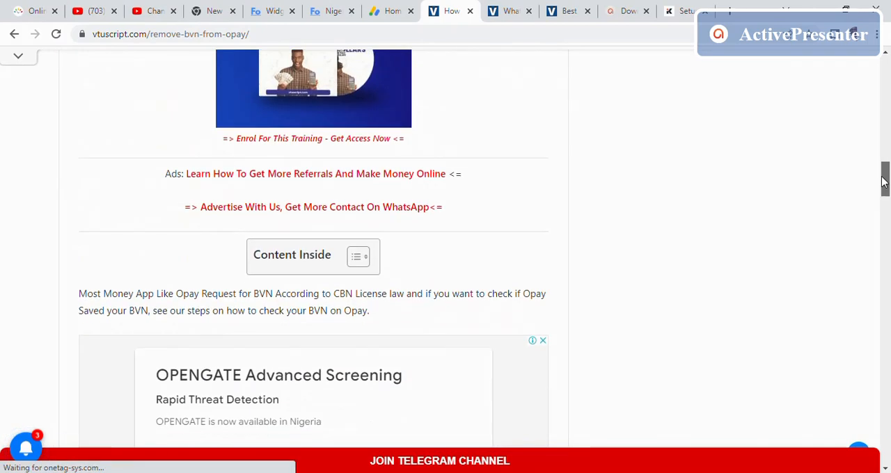
scroll("up", 3)
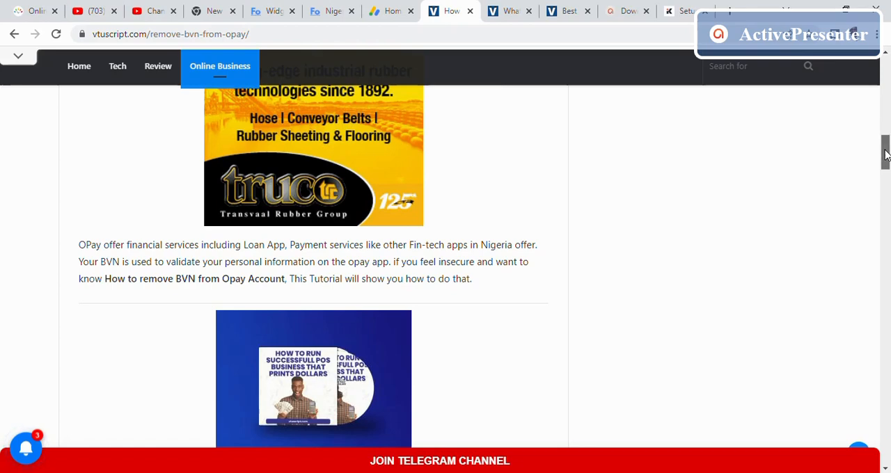
scroll("down", 3)
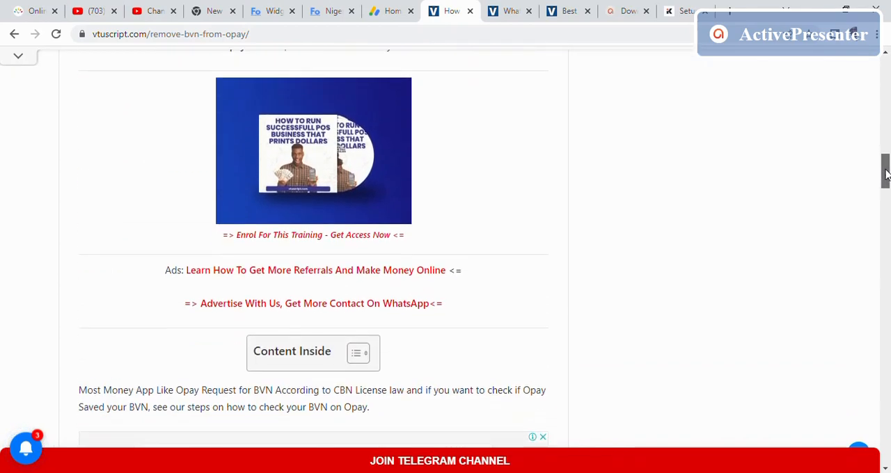
scroll("down", 3)
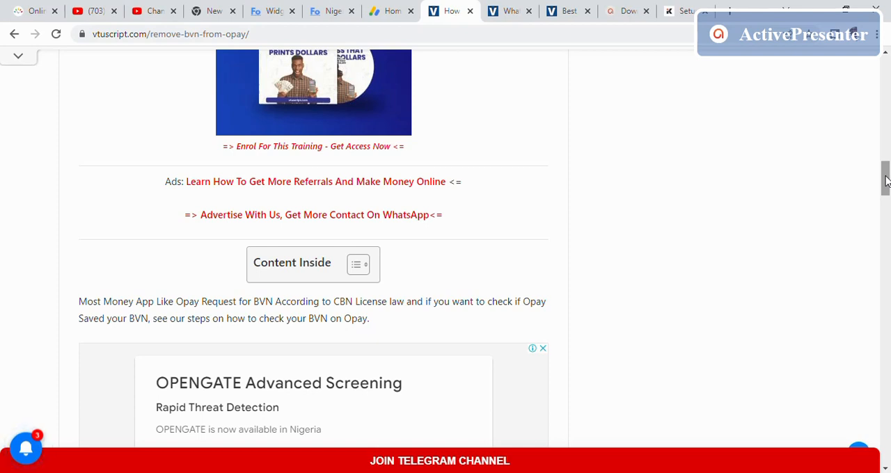
Scroll past the OPENGATE ad to the 'In this tutorial we will cover' list and Related Articles.
scroll("down", 3)
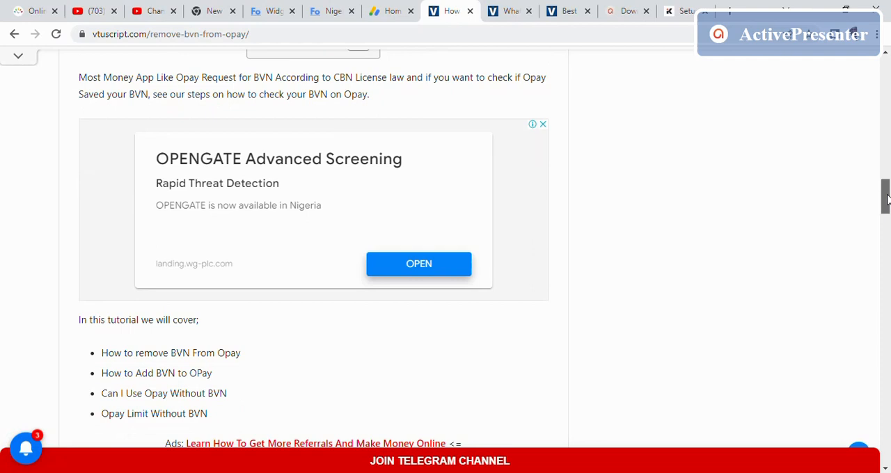
scroll("down", 3)
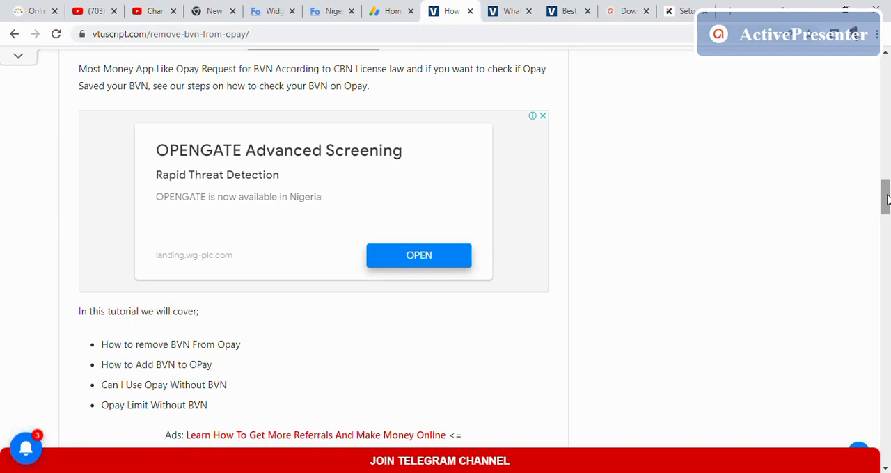
scroll("down", 3)
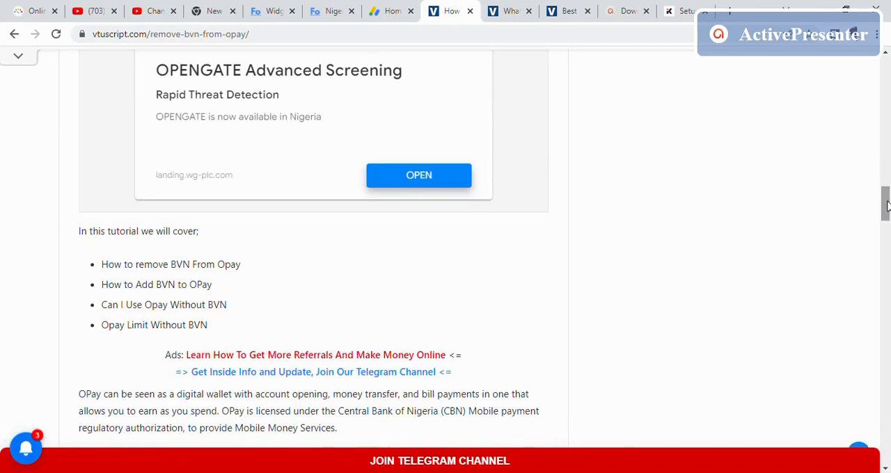
scroll("down", 3)
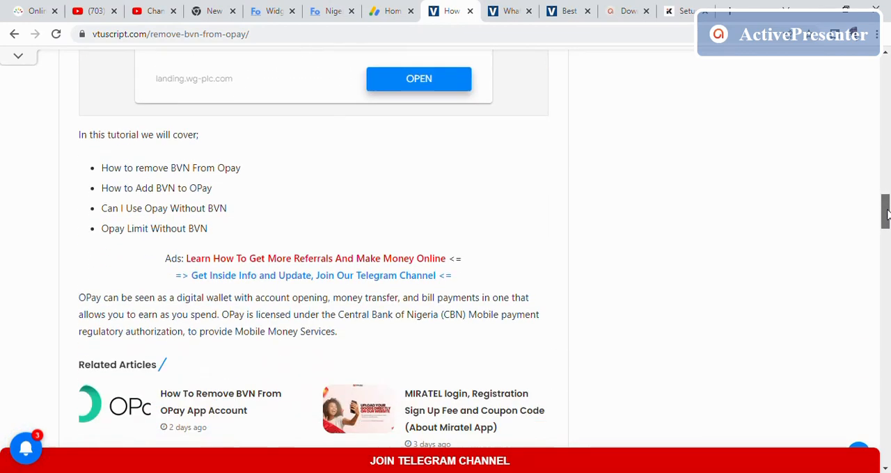
scroll("down", 3)
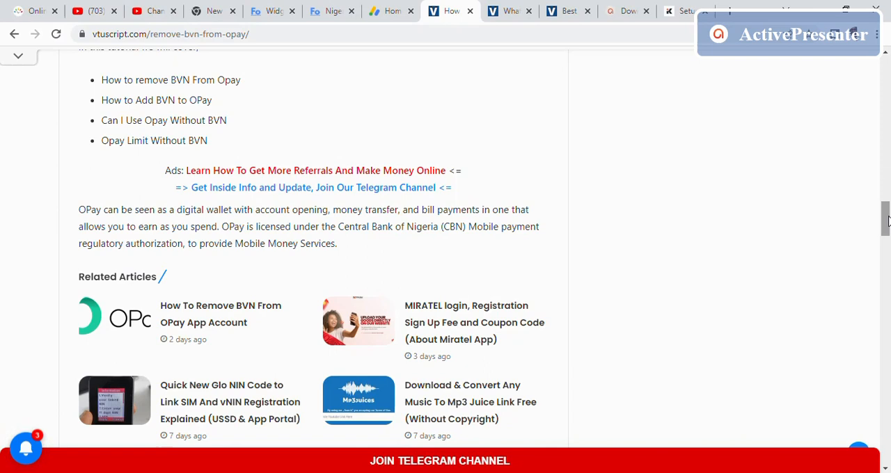
scroll("down", 3)
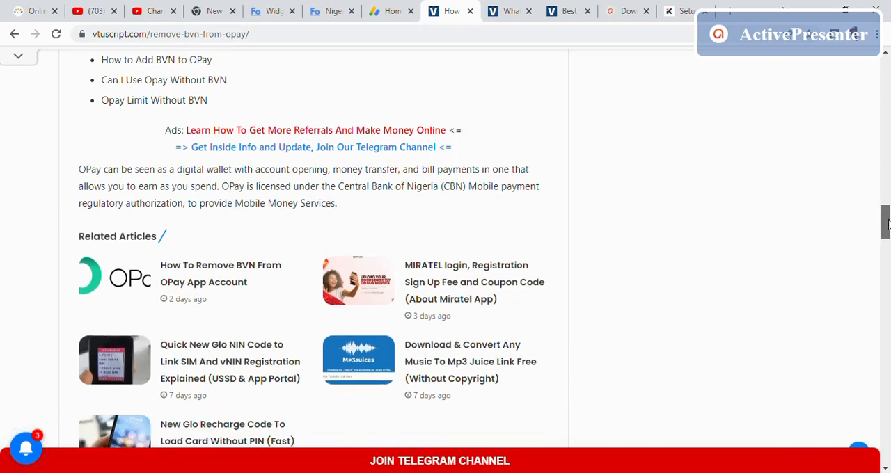
Scroll through 'Can I Use Opay Without BVN', 'Opay Limit' and 'How To Add BVN' to See Also.
scroll("down", 3)
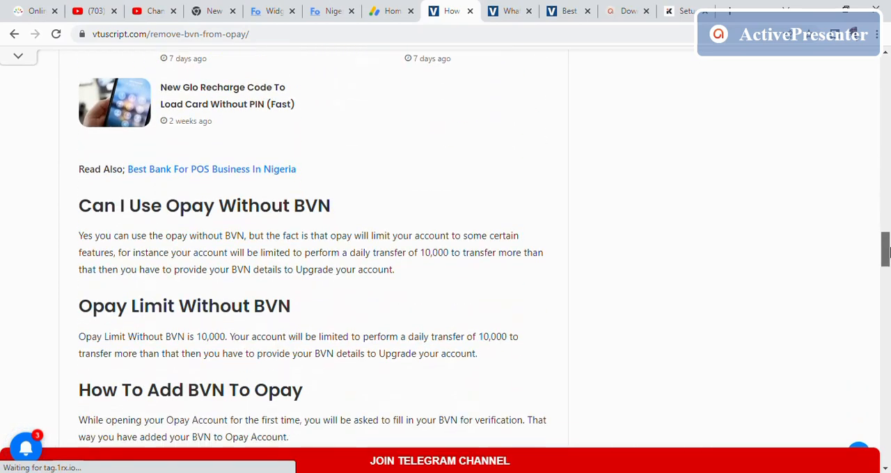
scroll("down", 3)
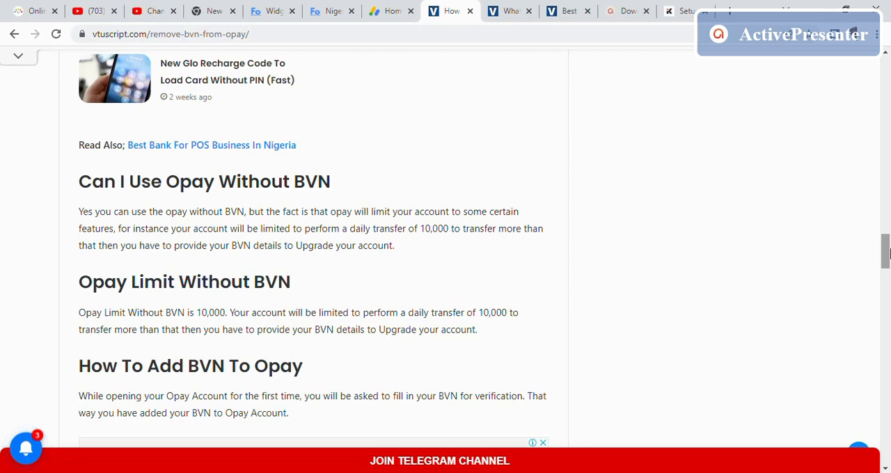
scroll("down", 3)
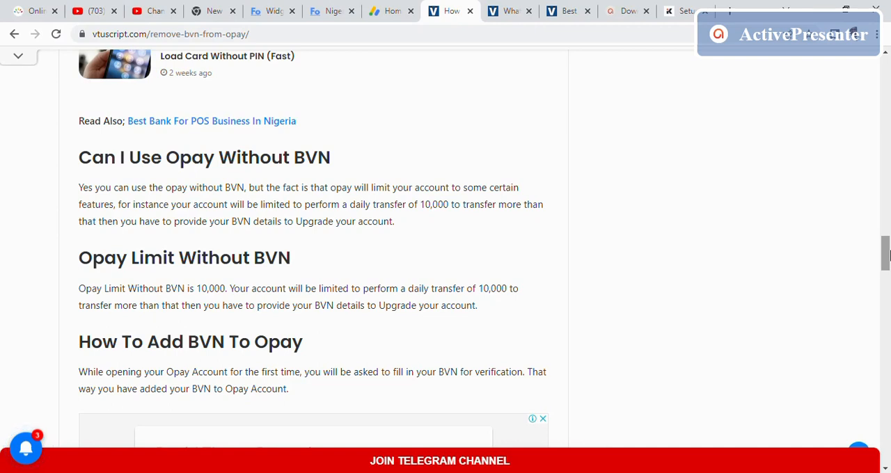
scroll("down", 3)
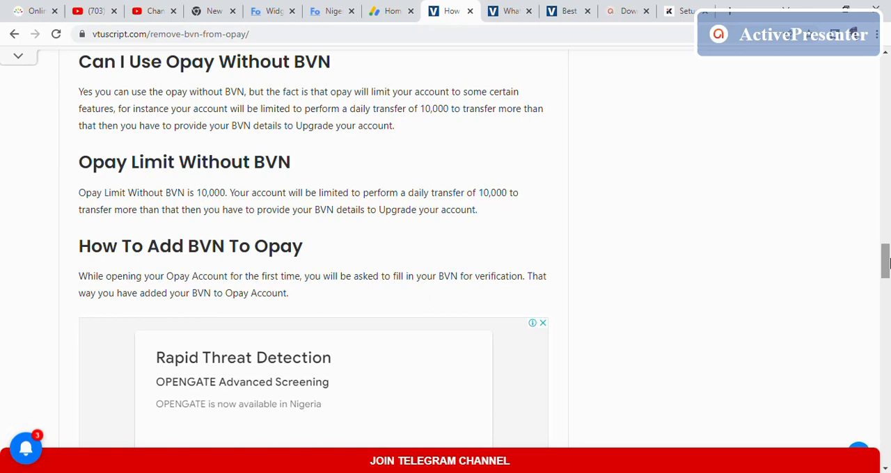
scroll("down", 3)
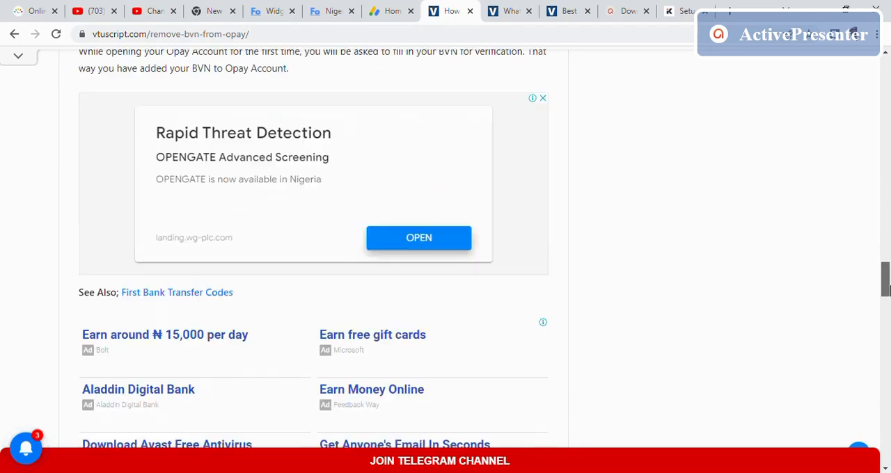
Scroll through 'How To Delete Opay Account' down to the share buttons and author bio.
scroll("down", 3)
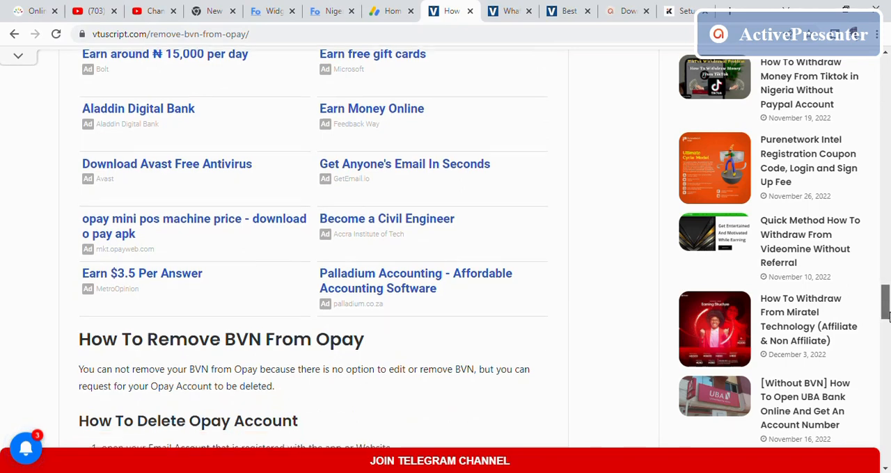
scroll("down", 3)
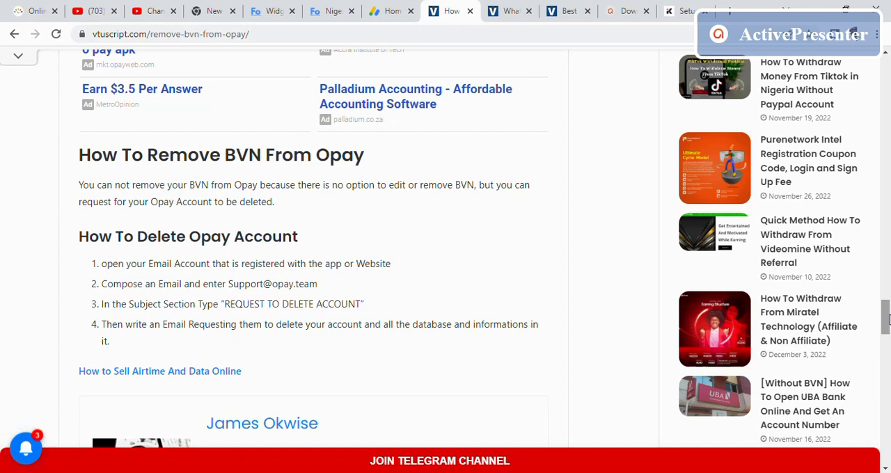
scroll("down", 3)
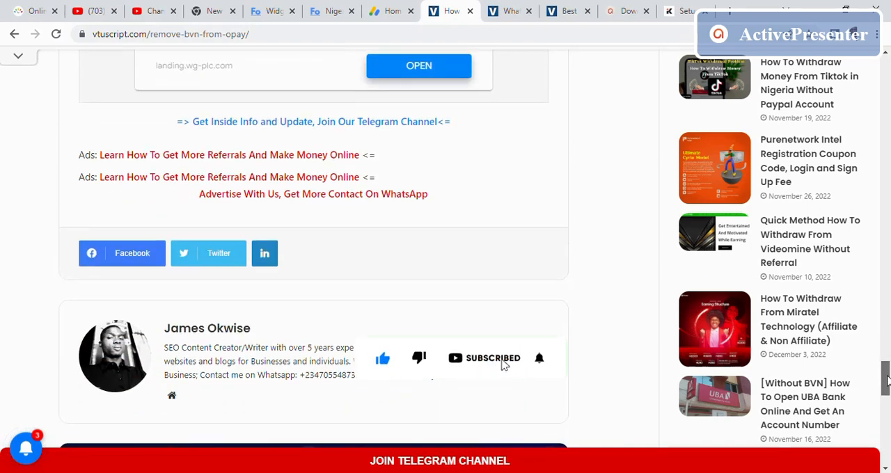
Scroll to the Read Next carousel and advance it to the Easybuy loan article.
scroll("down", 3)
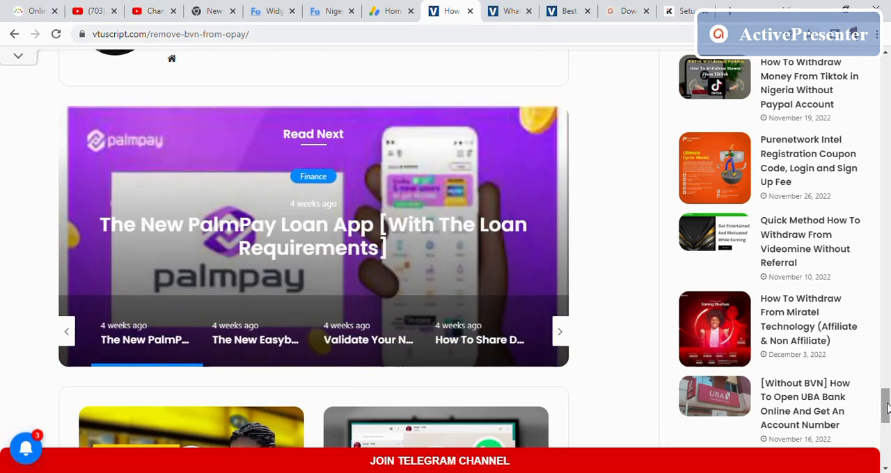
left_click(559, 331)
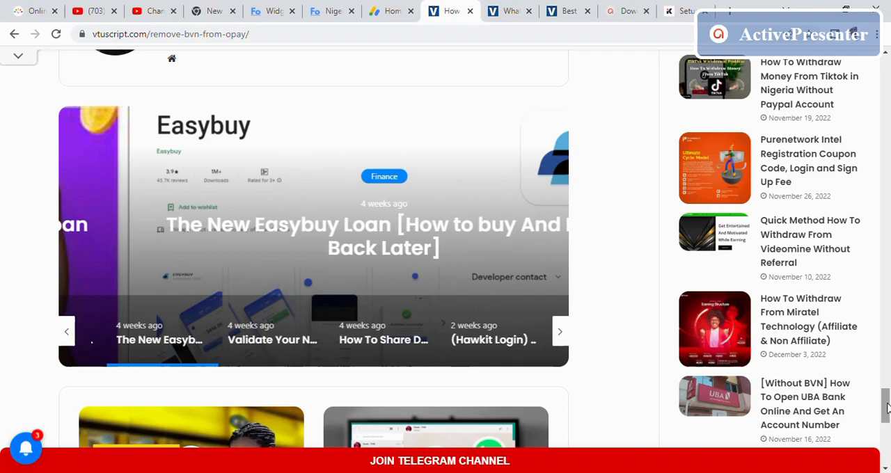